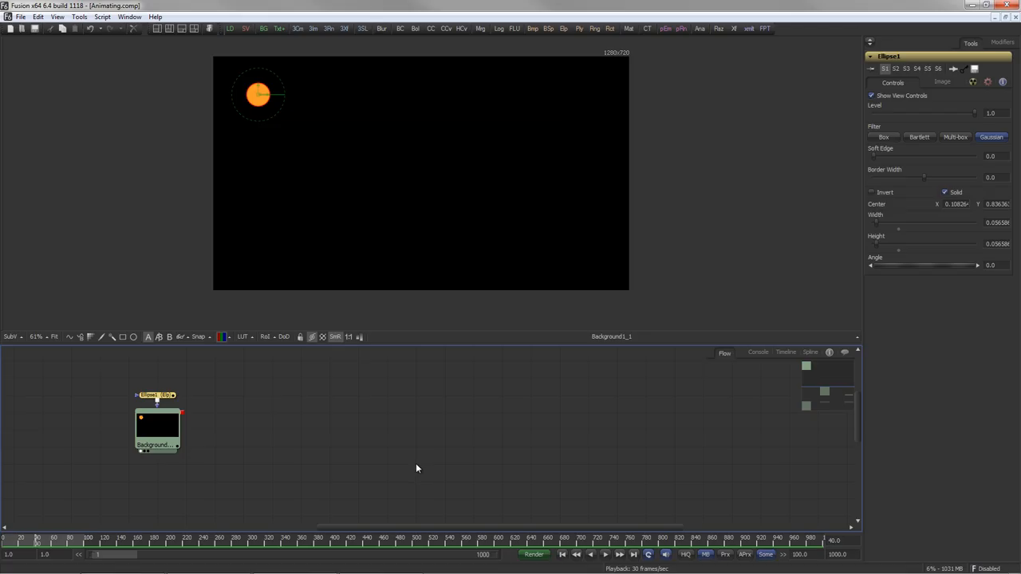
mouse_move(945, 158)
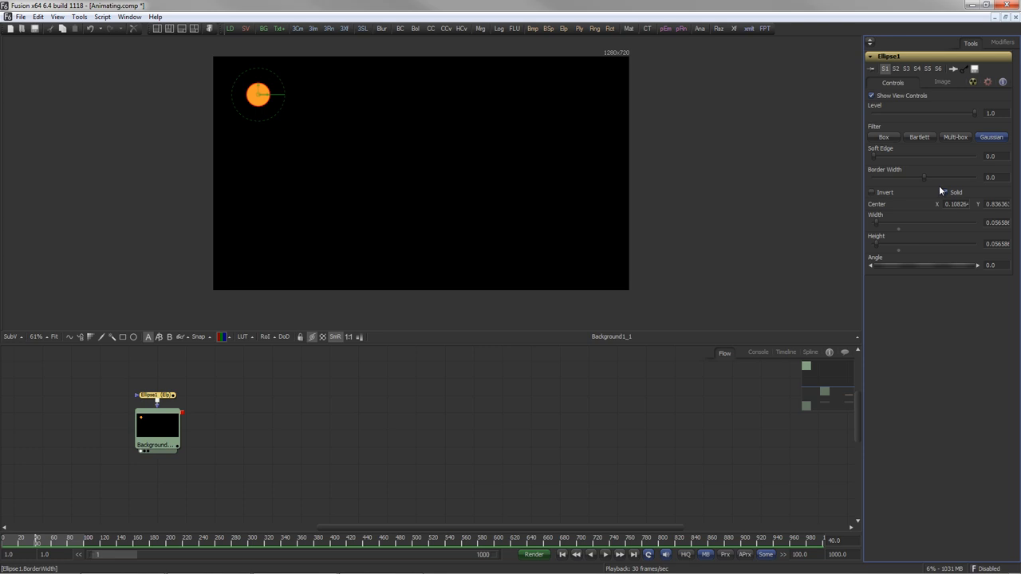
Step: Make the ellipse Center animatable via its right-click menu, setting the first key at the top-left
click(944, 192)
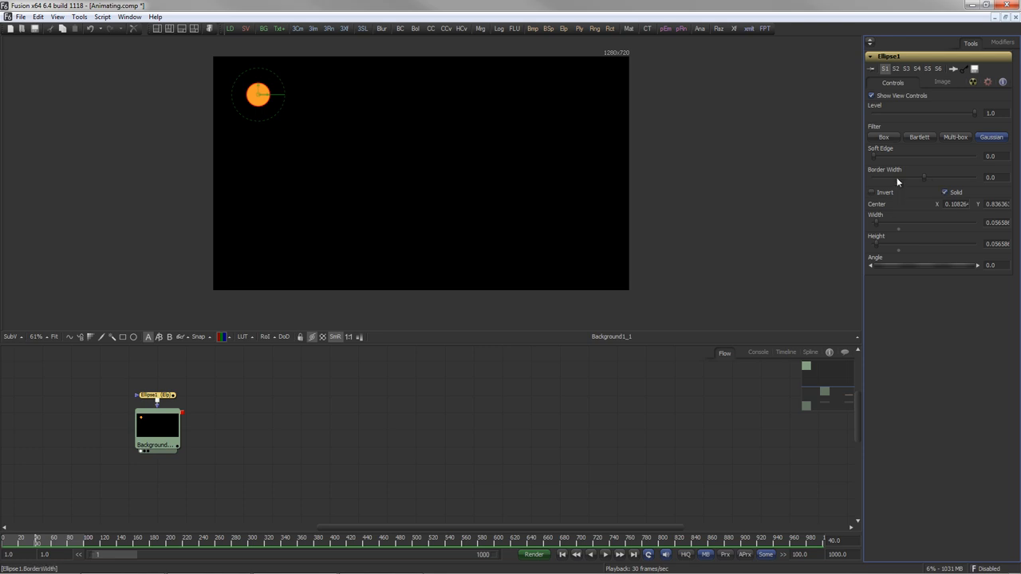
right_click(957, 205)
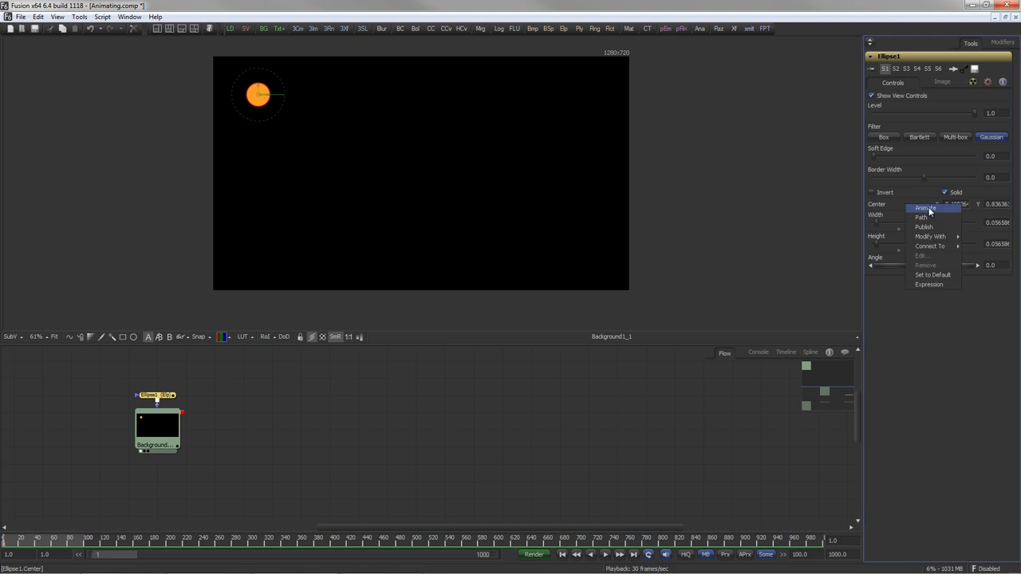
click(924, 208)
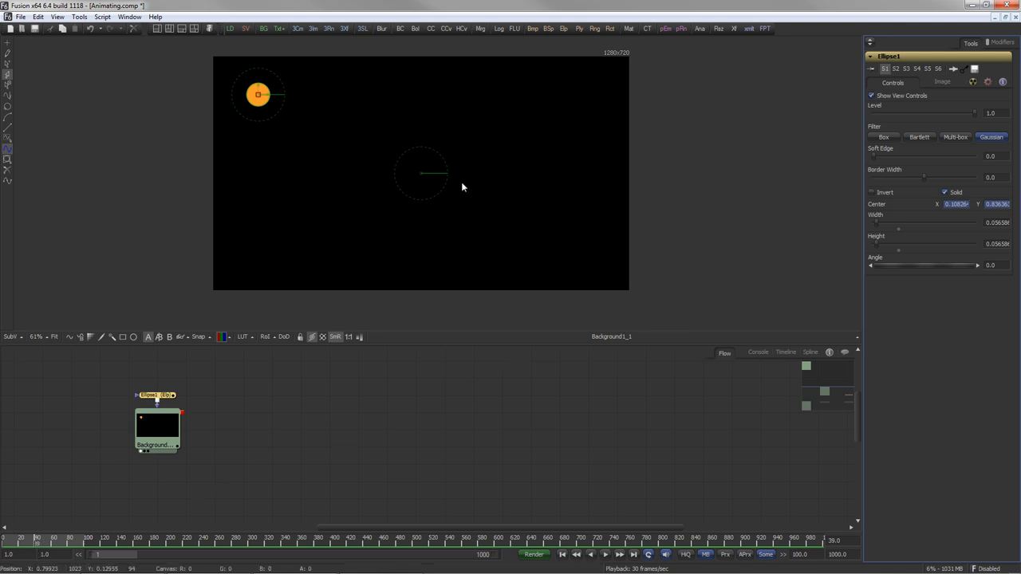
Step: At frame 39 move the ellipse down near the bottom edge and set Center Y to 0.15
drag(258, 94, 258, 212)
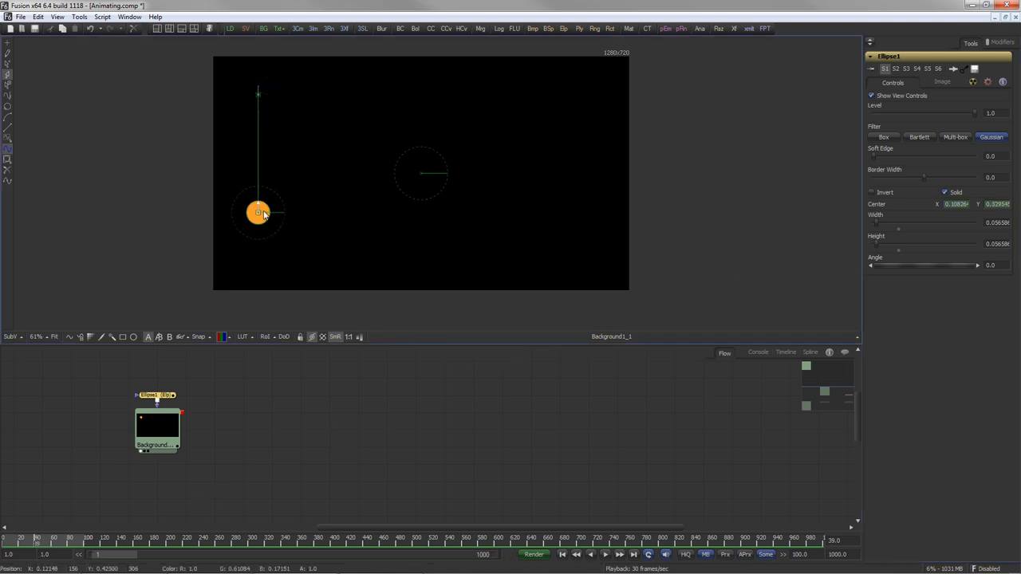
drag(258, 213, 257, 259)
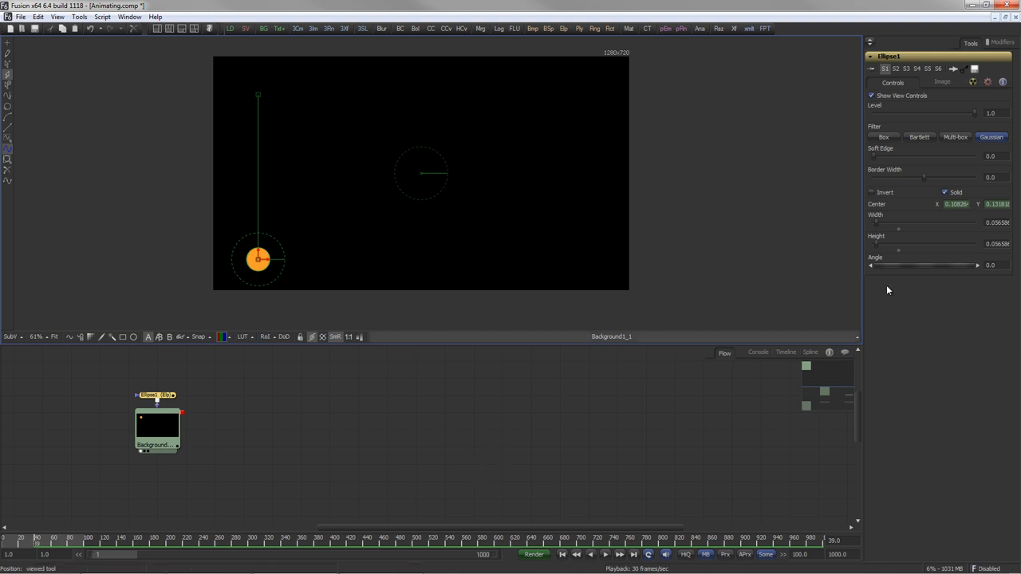
triple_click(997, 204)
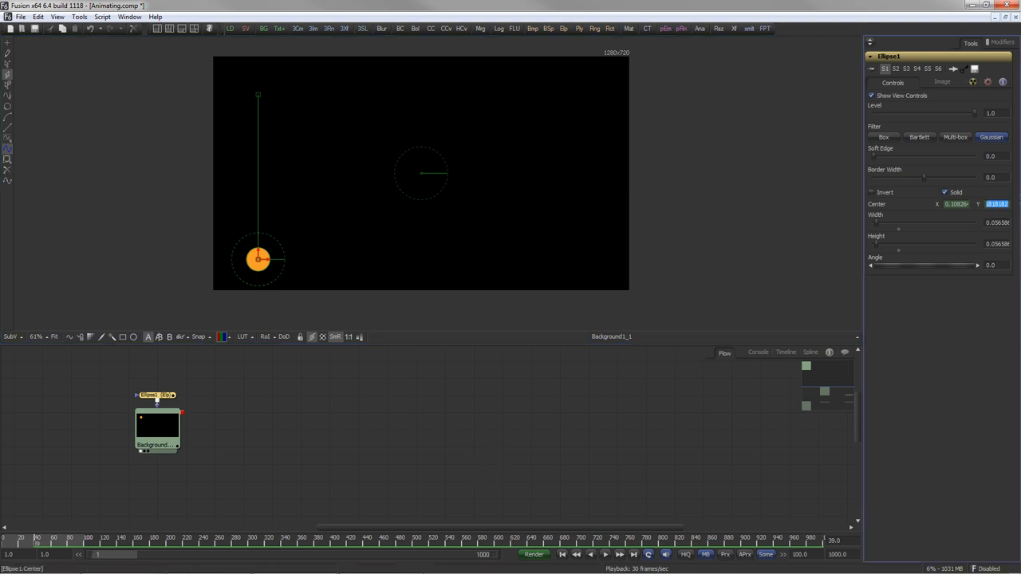
Step: Play back the centre animation, return to frame 1 and scrub to frame 39
click(606, 554)
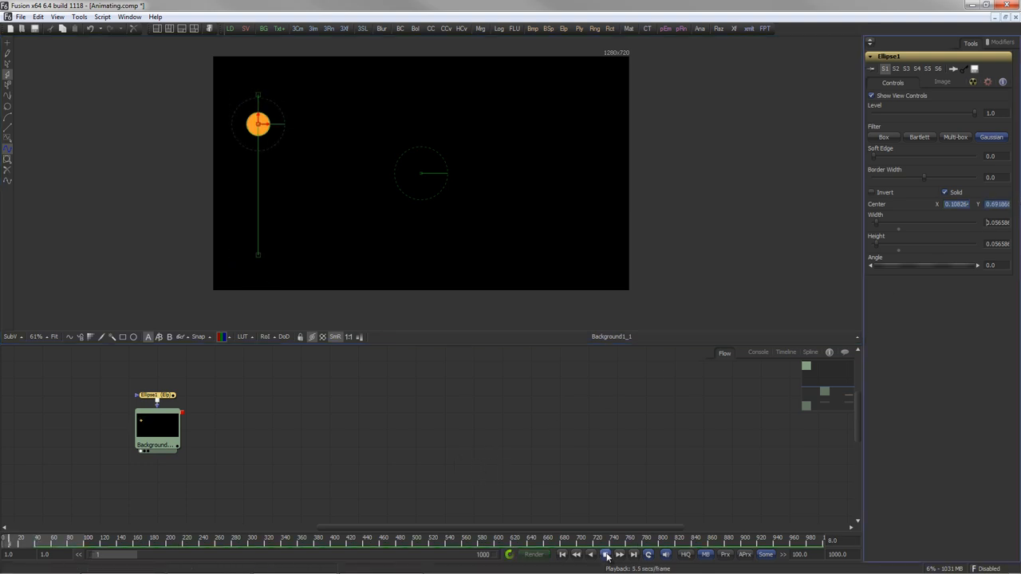
click(604, 555)
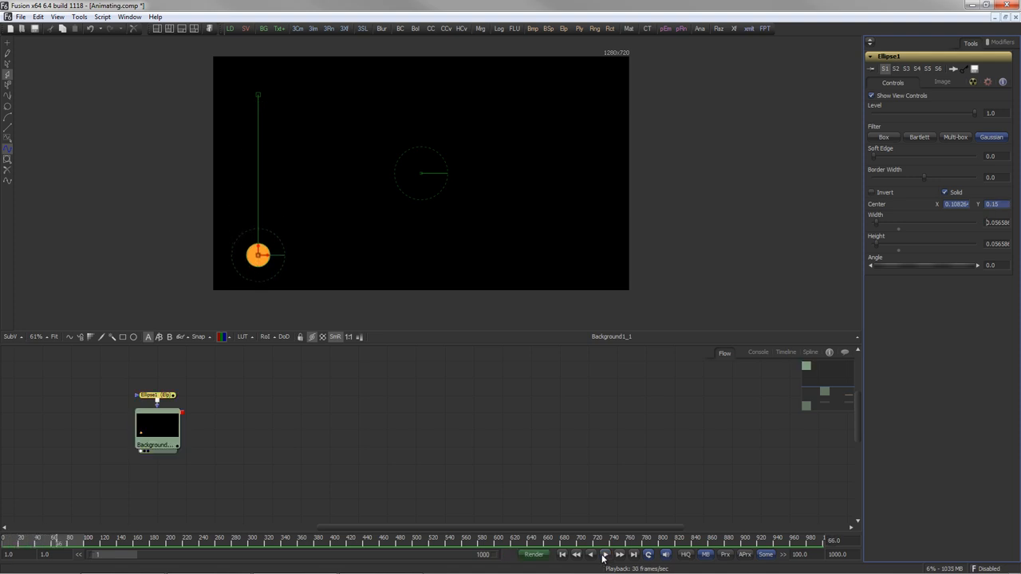
click(604, 555)
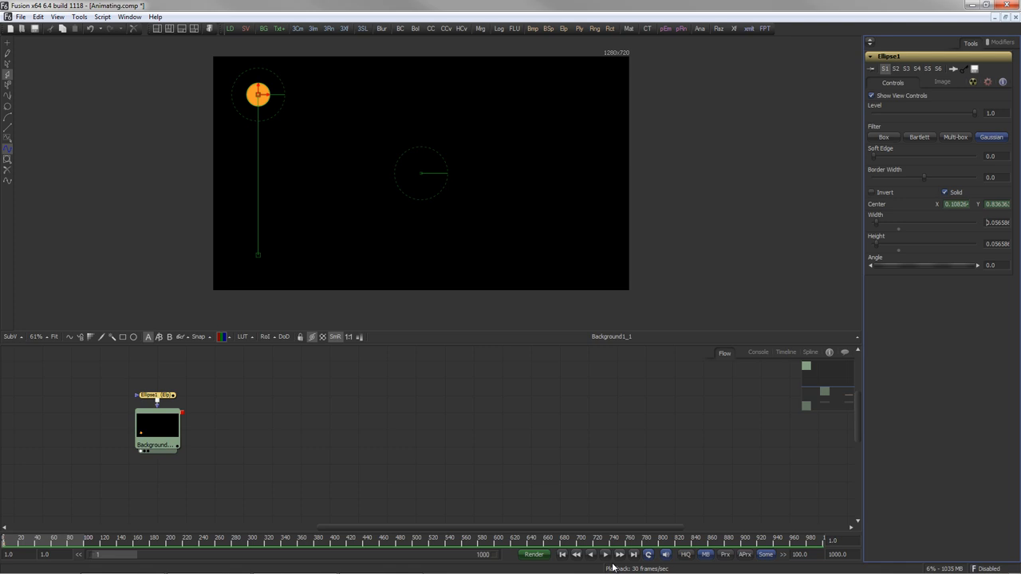
drag(258, 94, 258, 256)
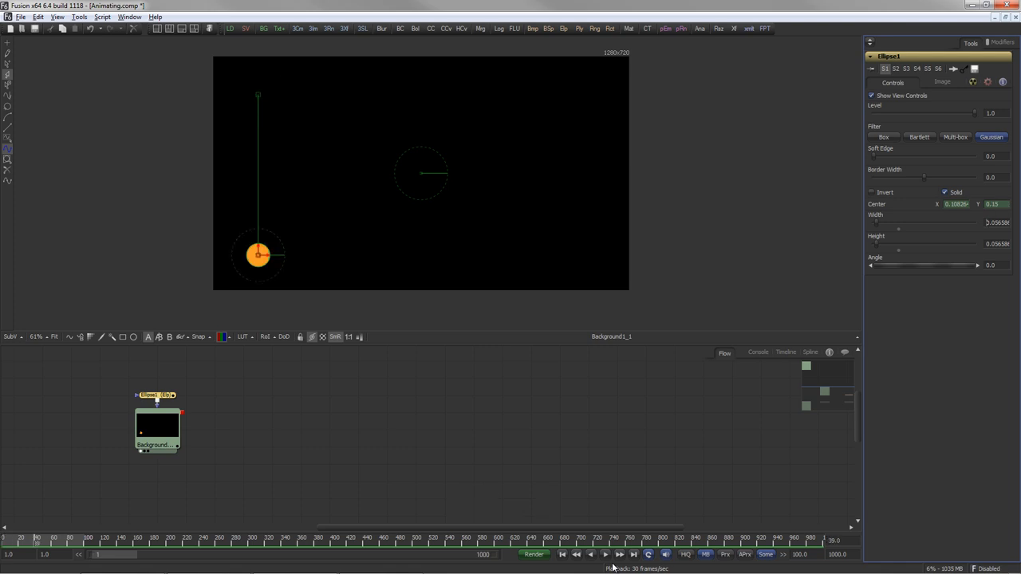
Step: Jump forward and back between the centre keyframes with Alt+] / Alt+[, ending on frame 1
key(Alt+])
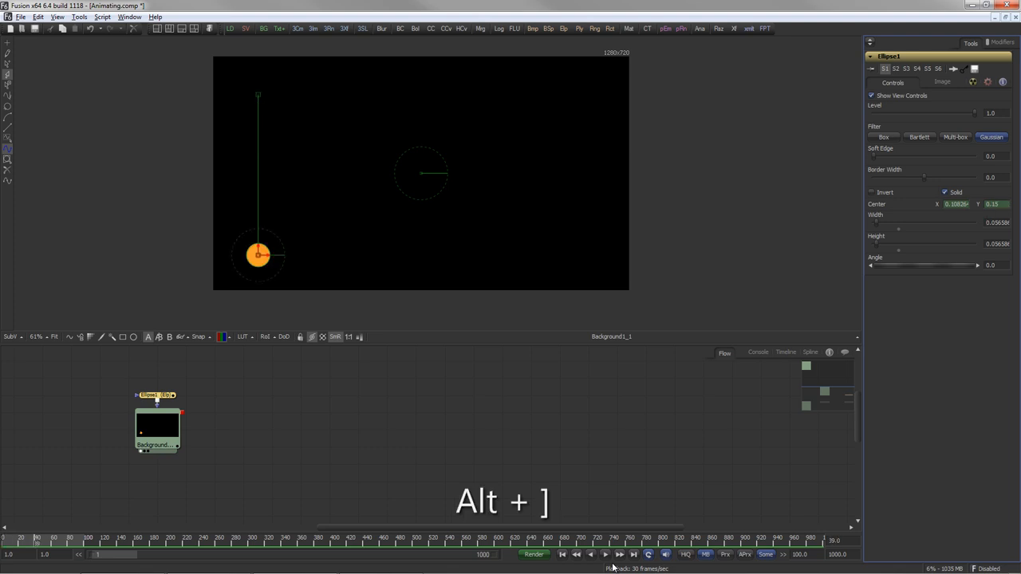
key(Alt+])
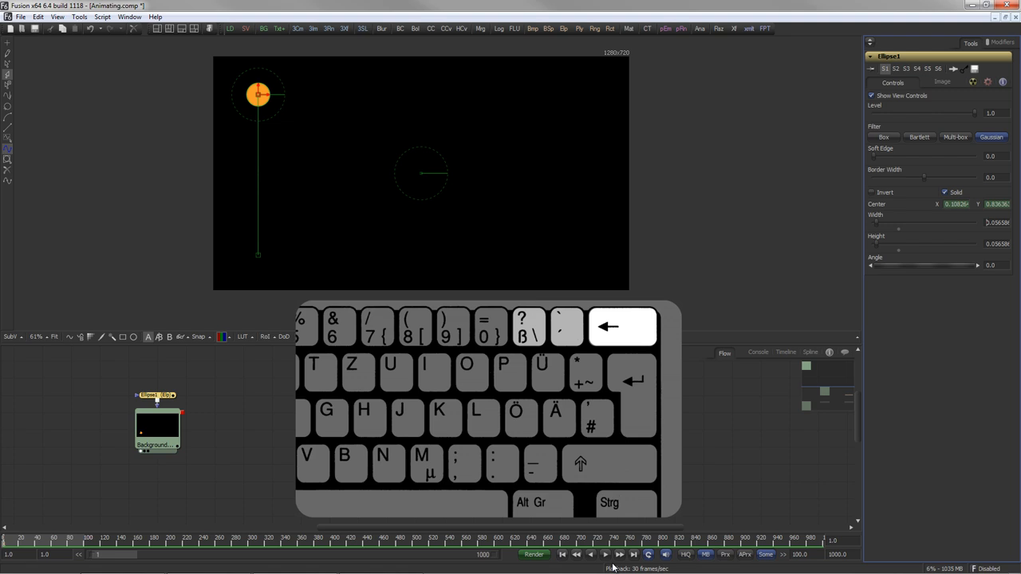
key(Alt+`)
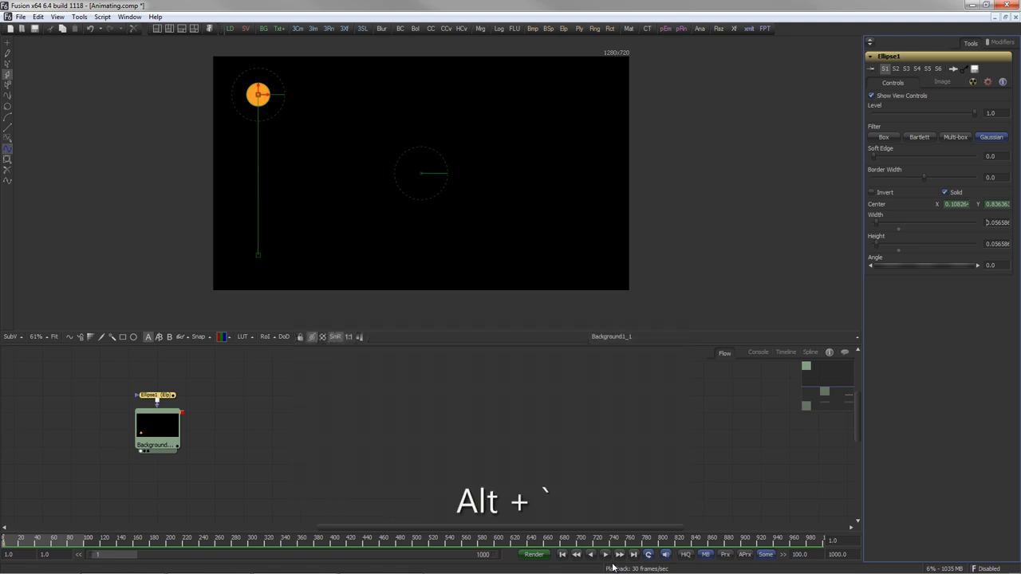
key(Alt+ß)
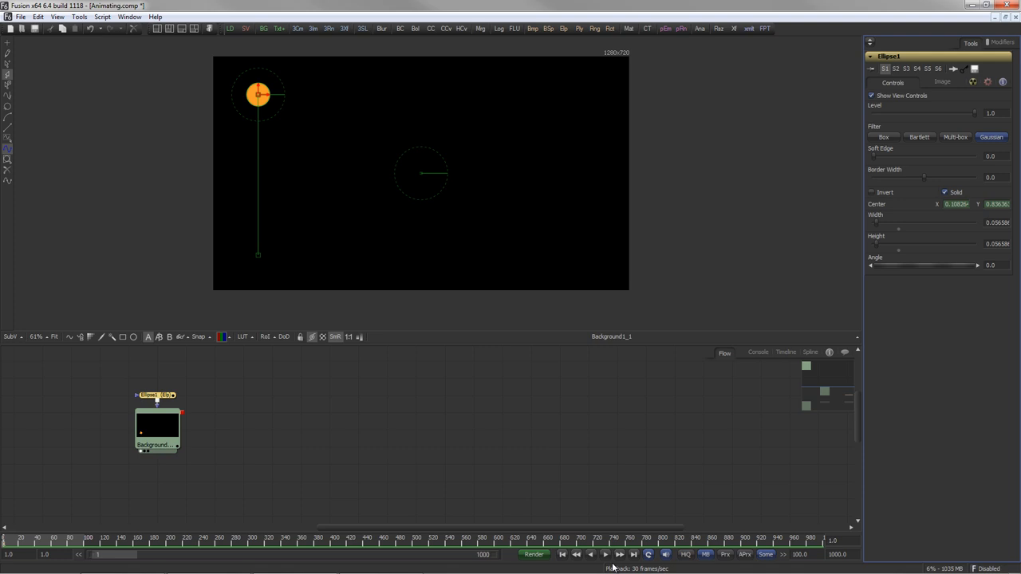
mouse_move(792, 357)
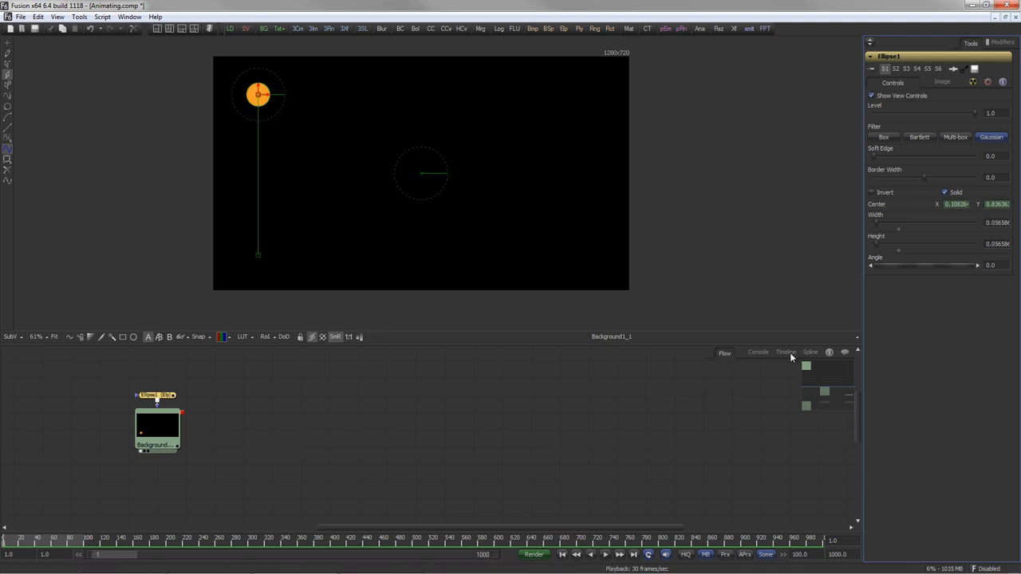
Step: Show the Timeline listing Ellipse1's Center track with keys at frame 1 and near frame 39
click(786, 352)
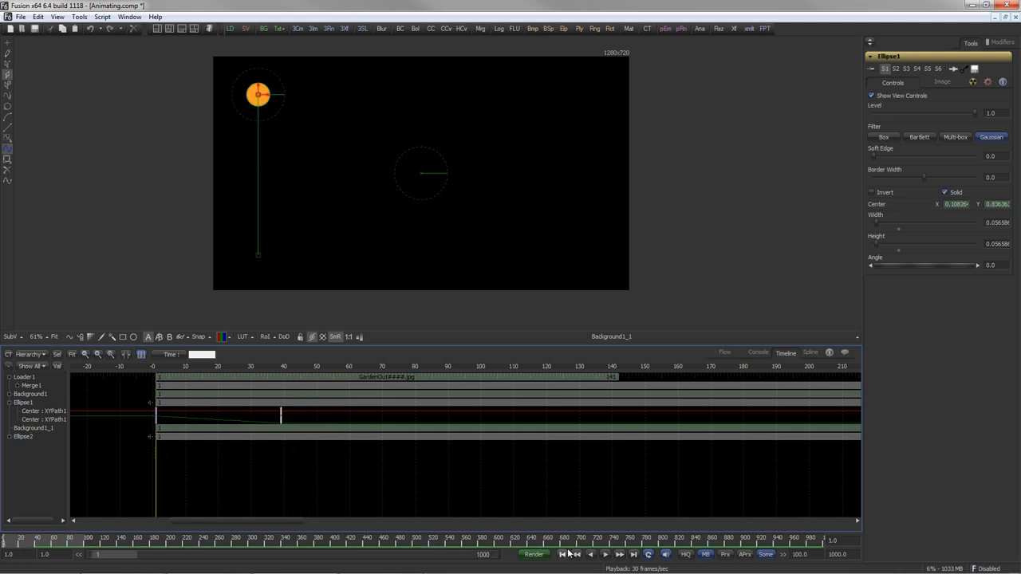
Step: In the Spline view ease the Center Y curve out of frame 1 and into frame 39
click(810, 351)
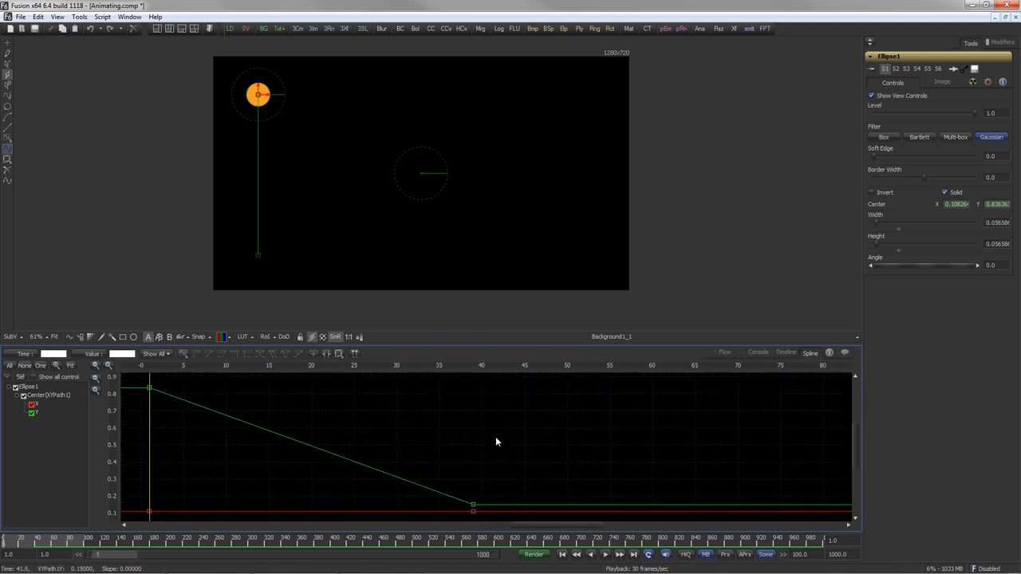
right_click(149, 390)
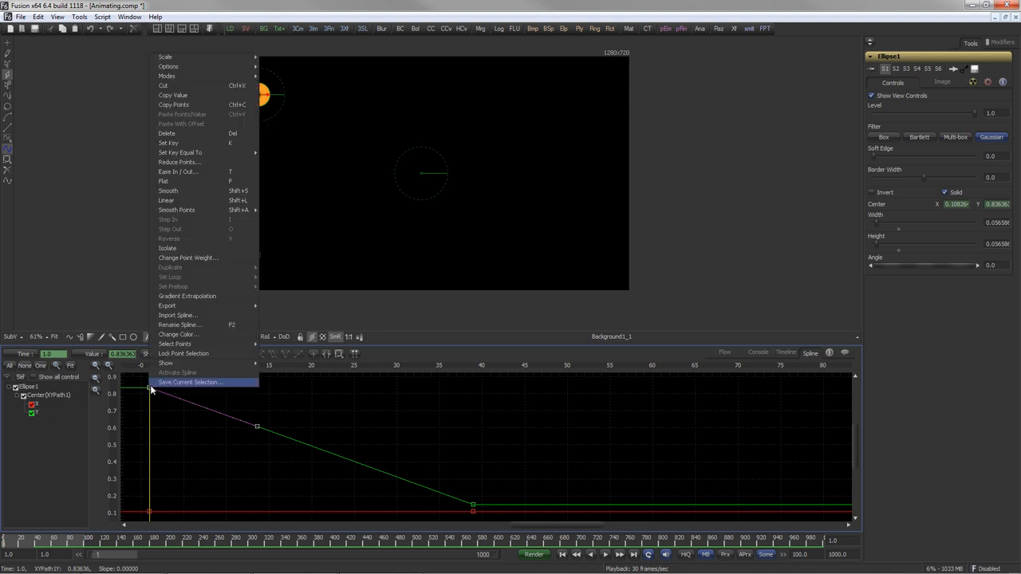
mouse_move(167, 76)
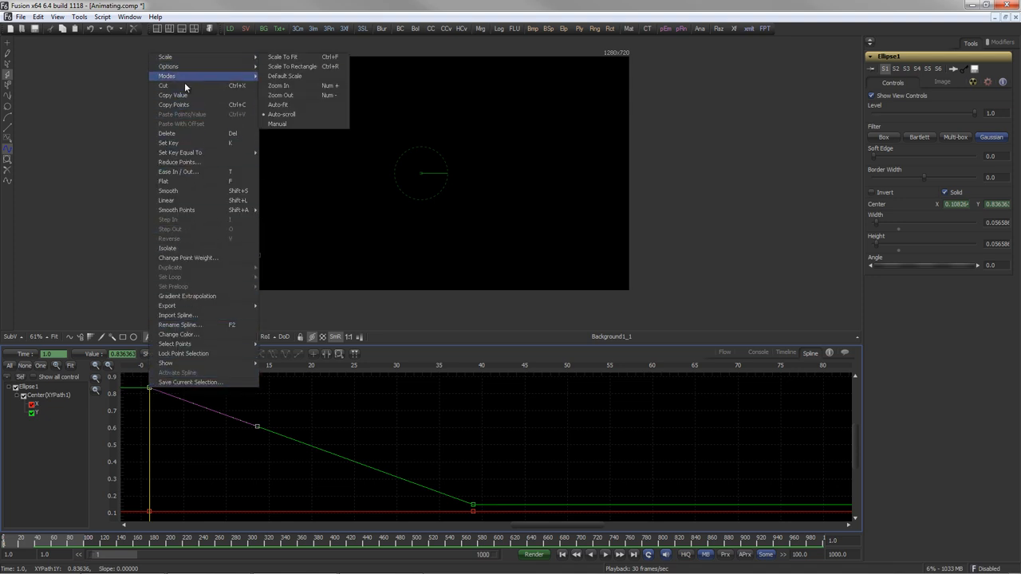
click(168, 191)
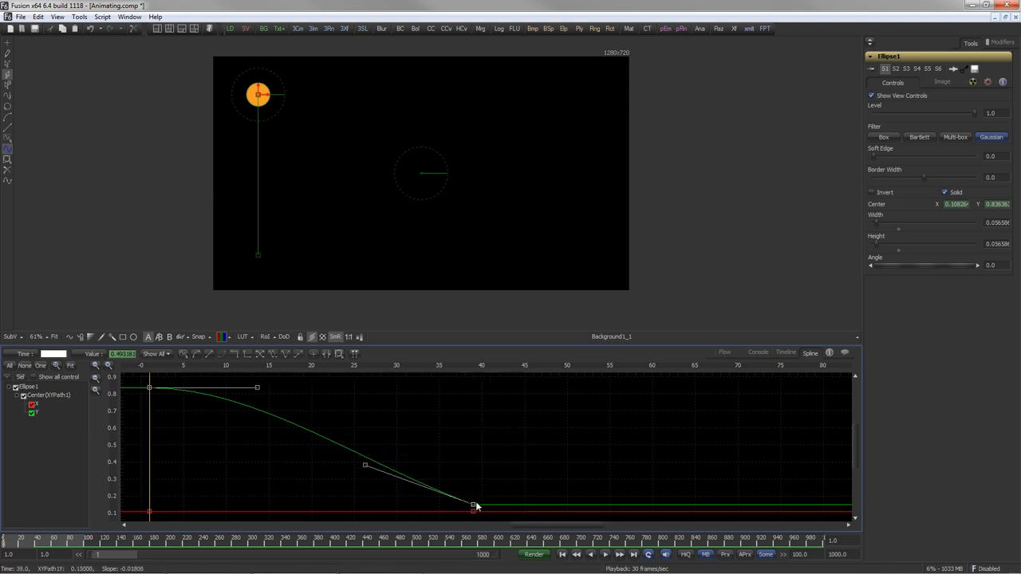
Step: Set the Center Y keys to Linear, then apply Smooth Points > Default, adding a key near frame 20 at 0.64
right_click(475, 506)
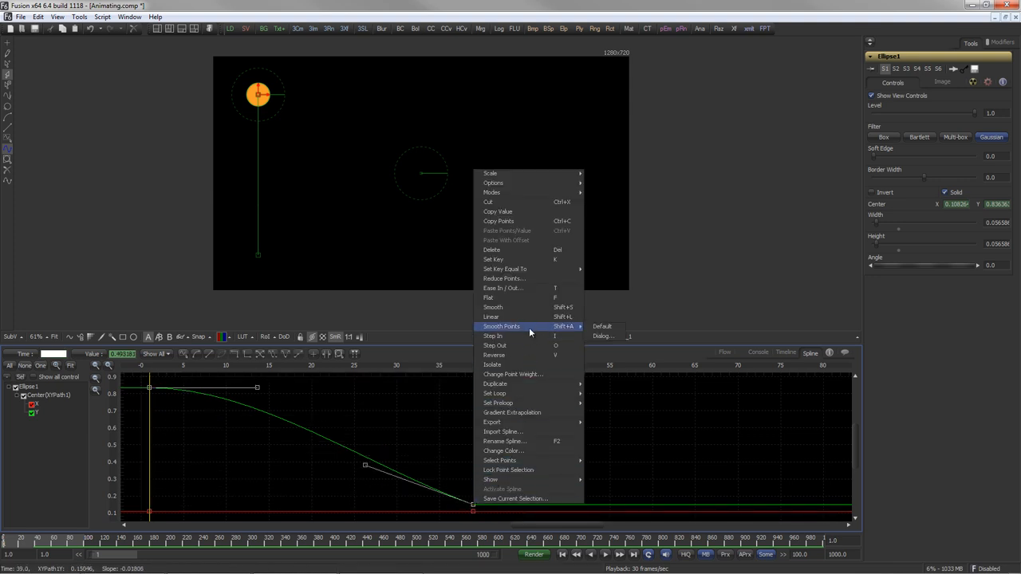
click(492, 317)
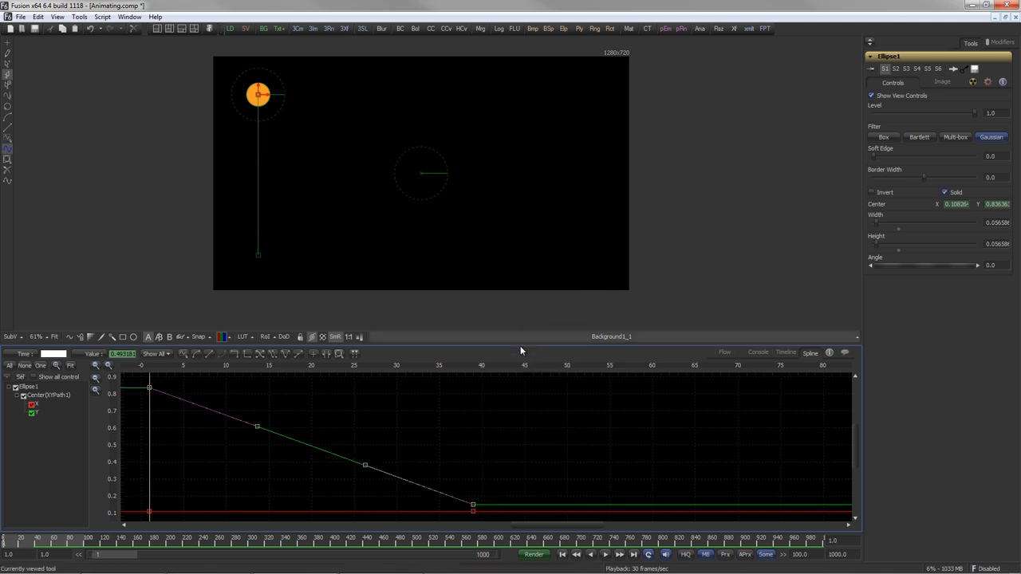
right_click(473, 504)
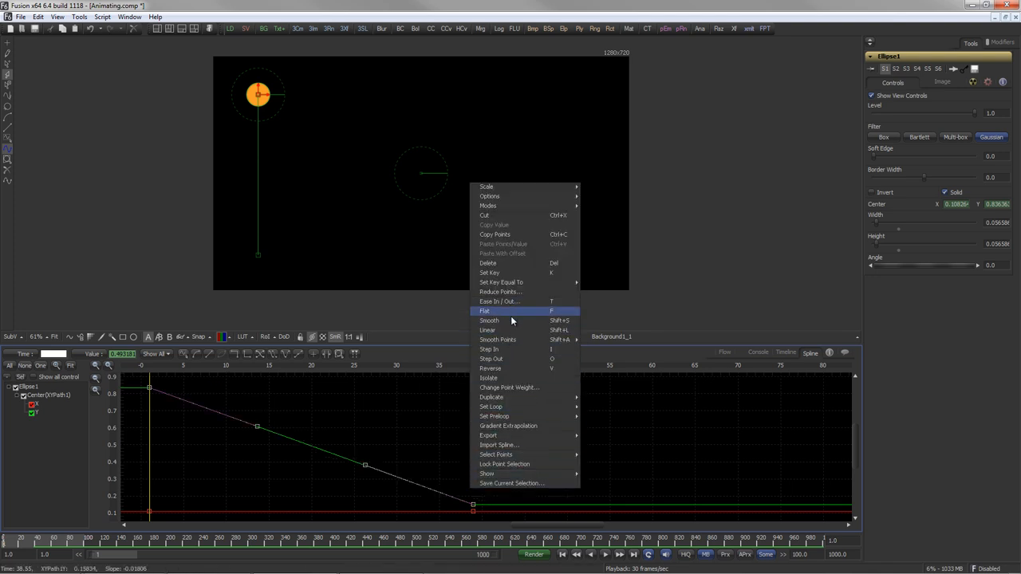
mouse_move(526, 320)
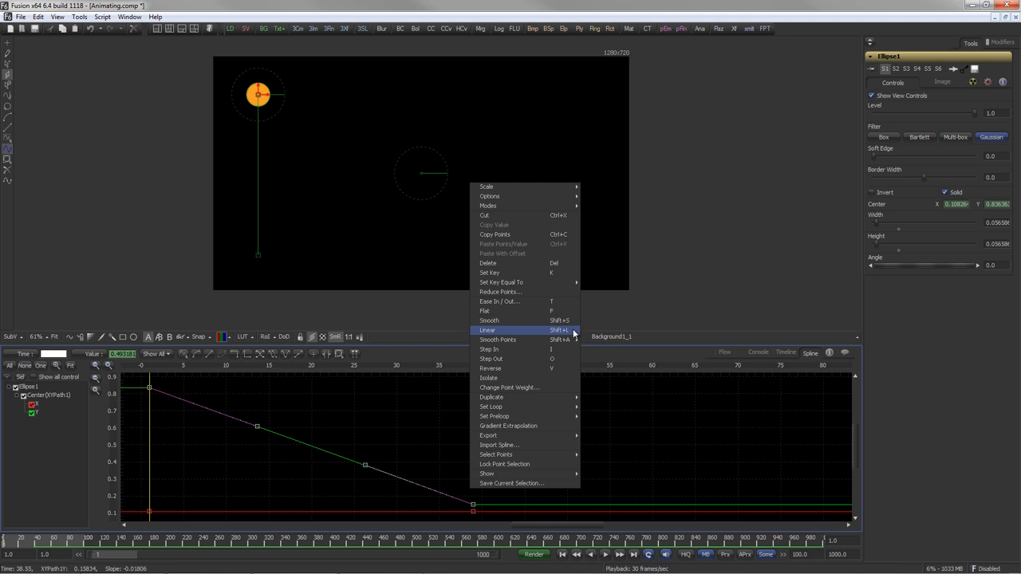
click(489, 320)
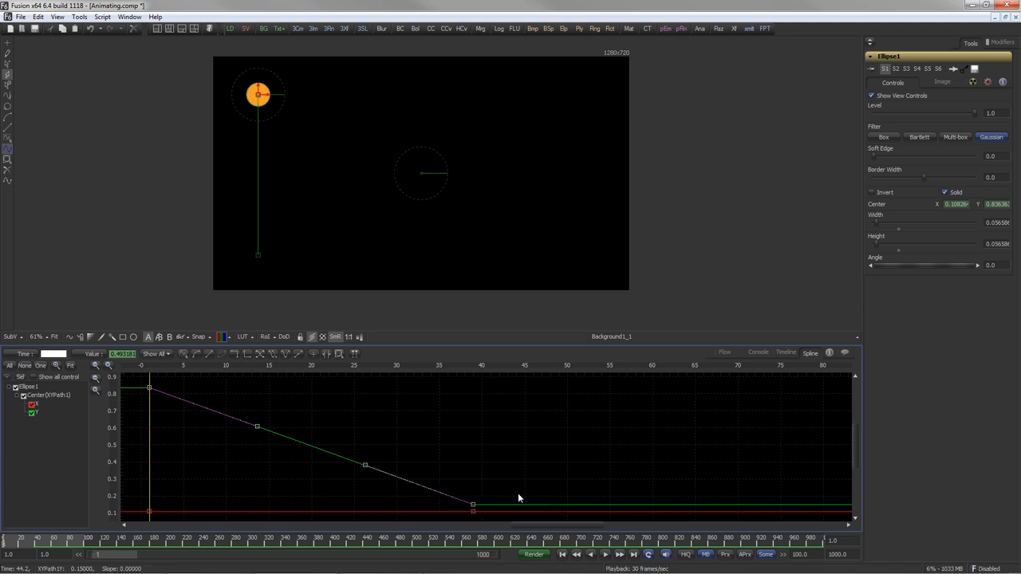
right_click(518, 498)
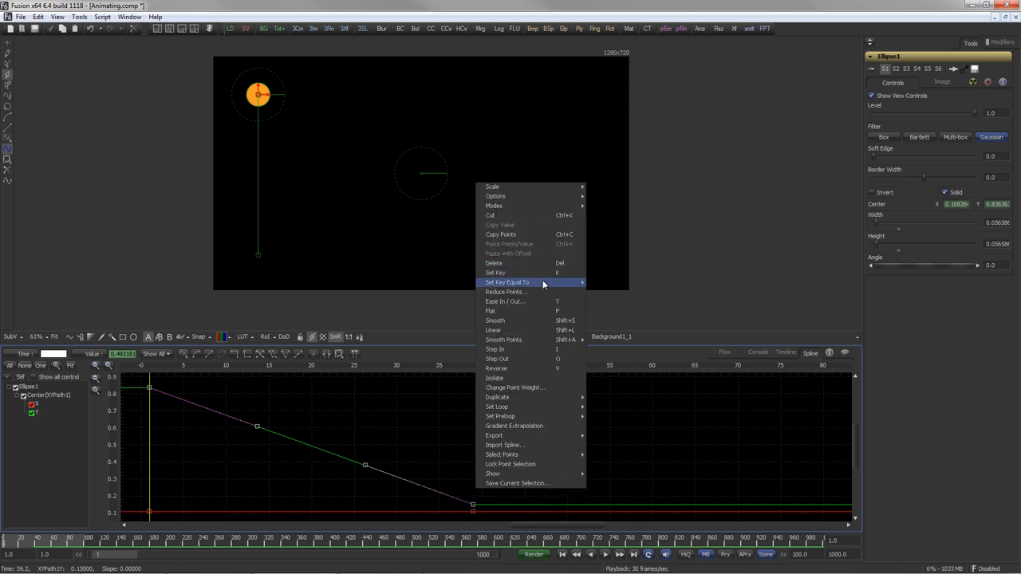
mouse_move(542, 302)
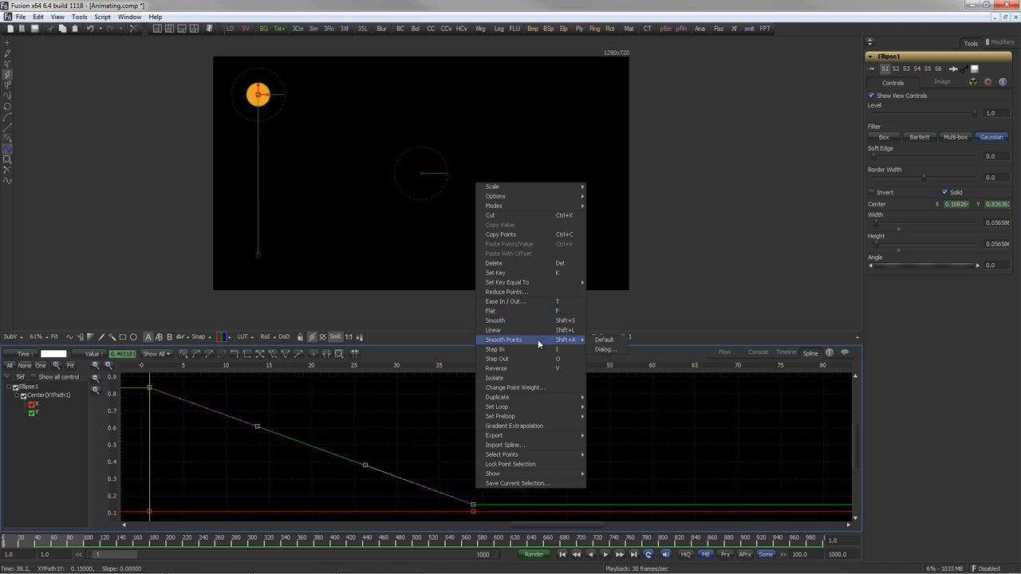
click(503, 339)
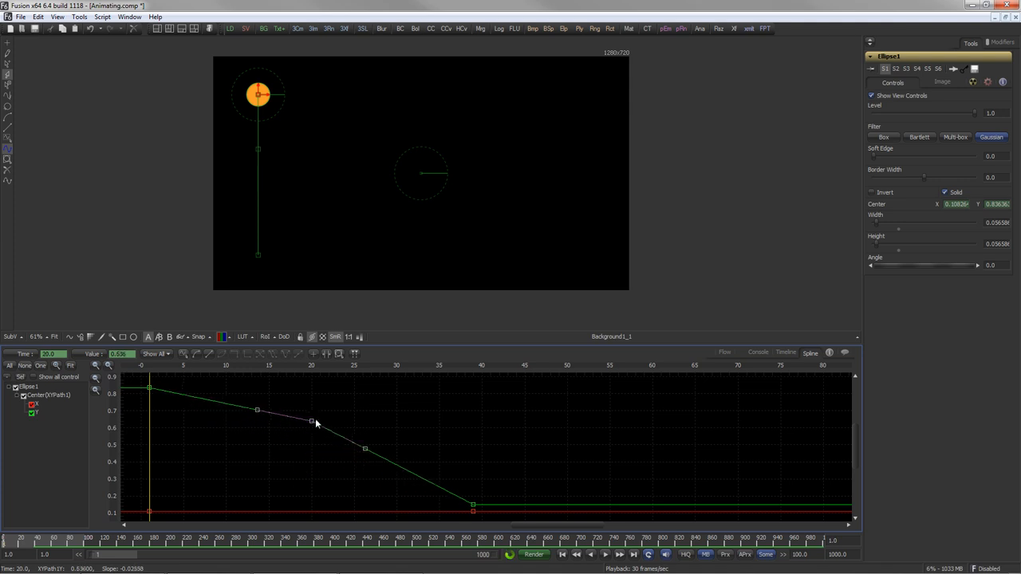
Step: Set a Ping-Pong loop on the Center Y spline so it repeats back and forth past frame 39
drag(311, 421, 311, 429)
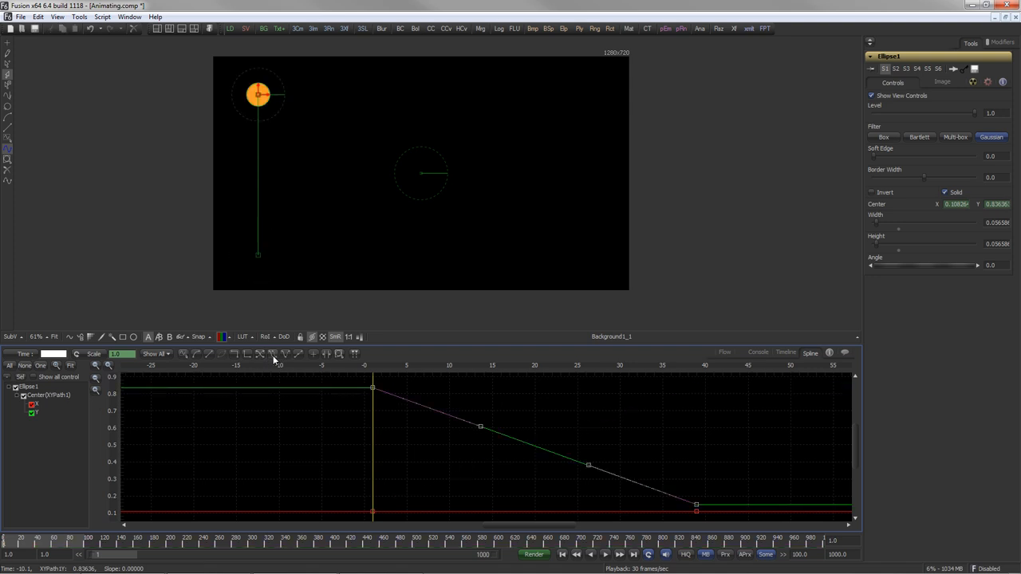
click(285, 354)
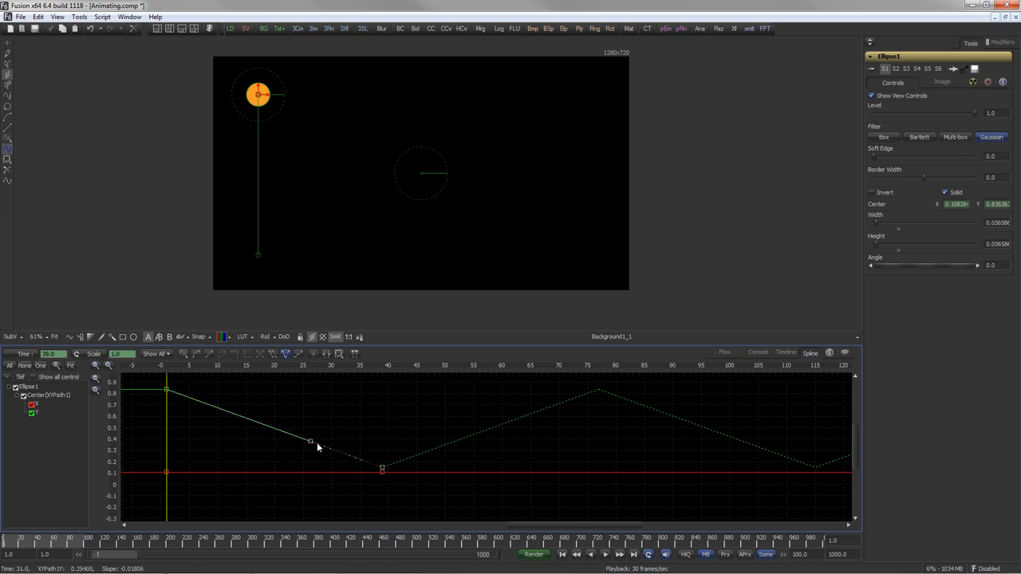
Step: Pull the Y curve to dip before its last key, then Duplicate > Ping-pong its keys as a mirrored copy
drag(311, 441, 286, 512)
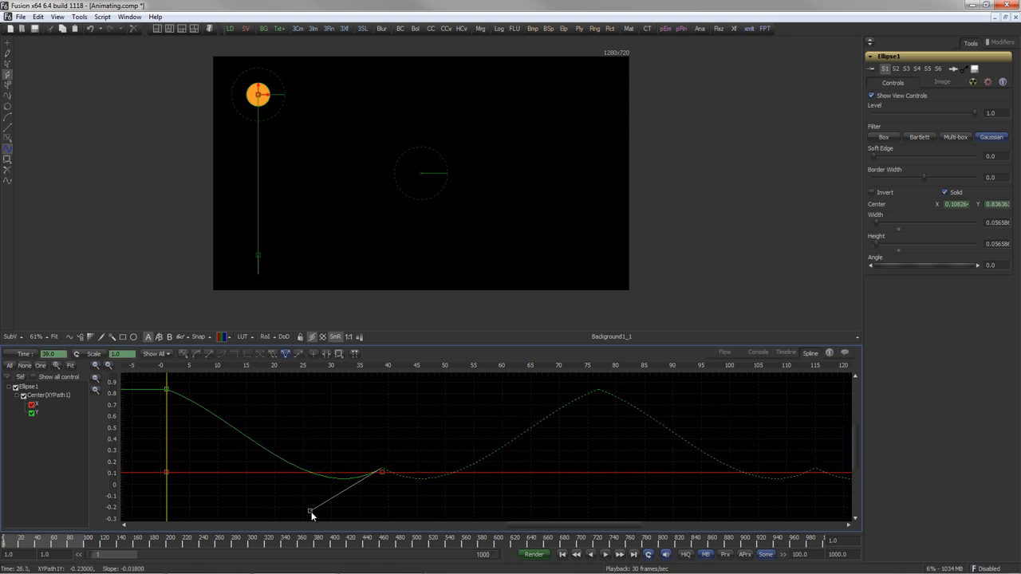
right_click(311, 512)
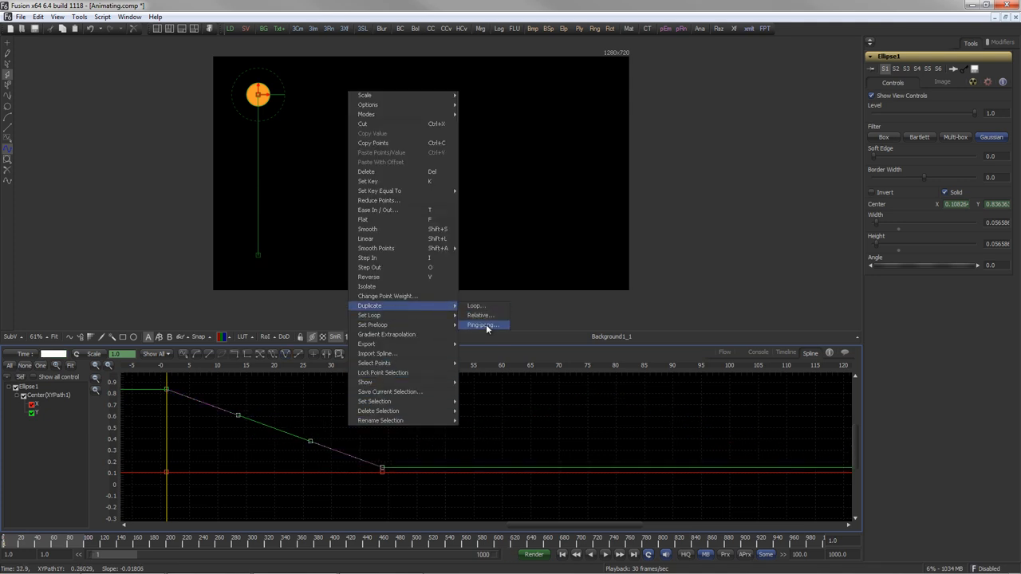
click(482, 324)
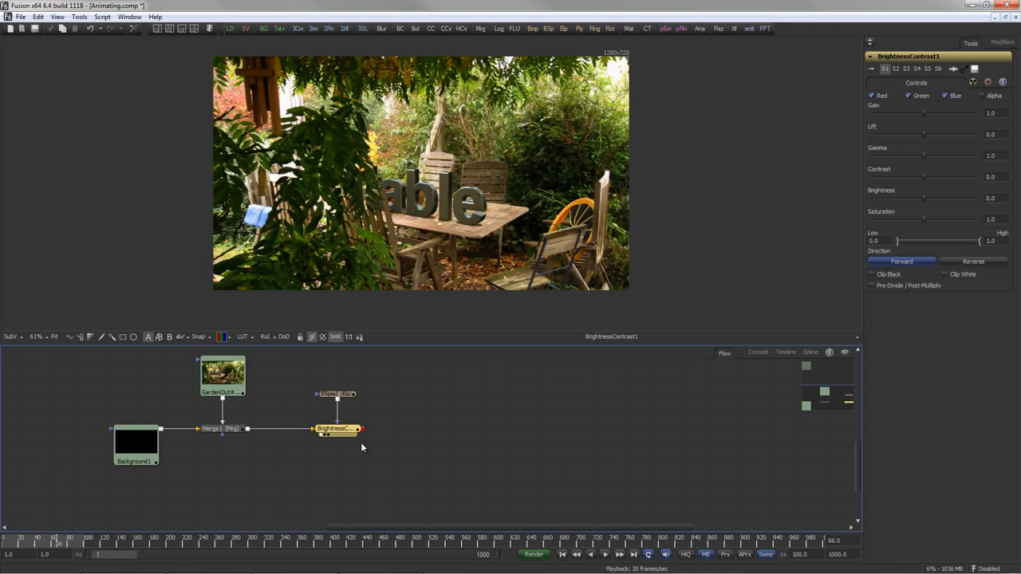
mouse_move(757, 334)
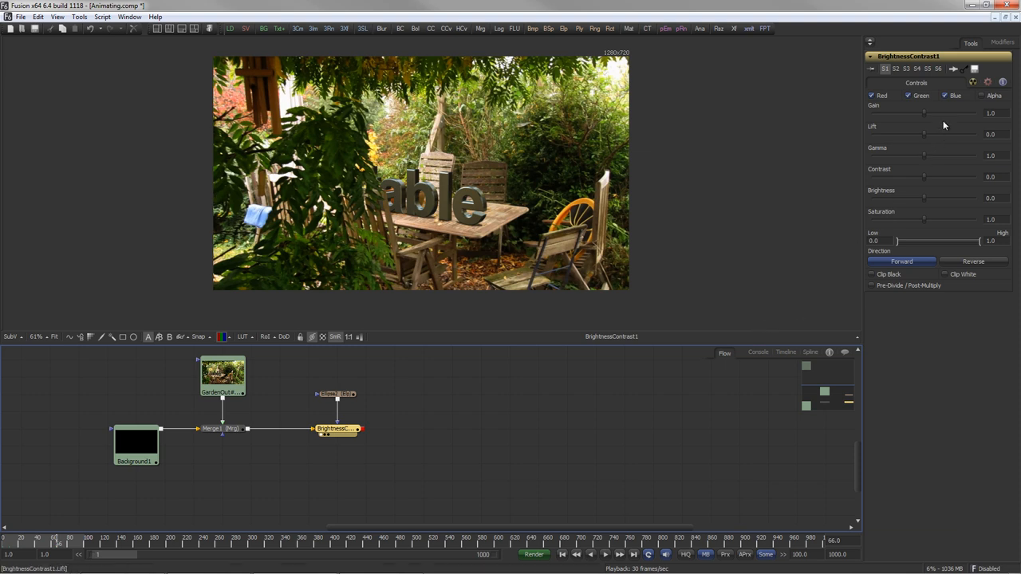
Step: Modify the Brightness/Contrast Gain with a Shake modifier and expand its settings in the Modifiers tab
right_click(926, 113)
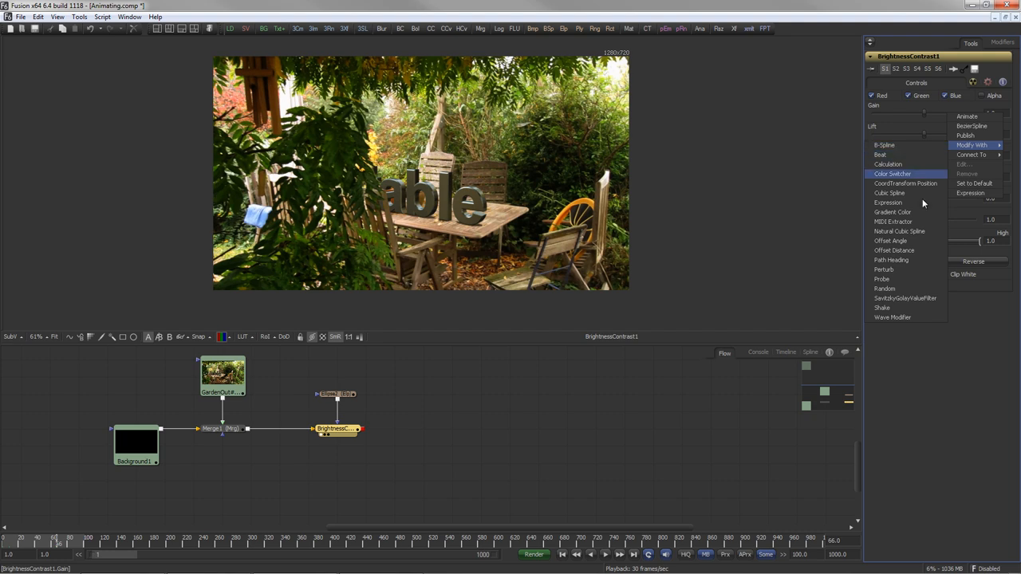
mouse_move(909, 309)
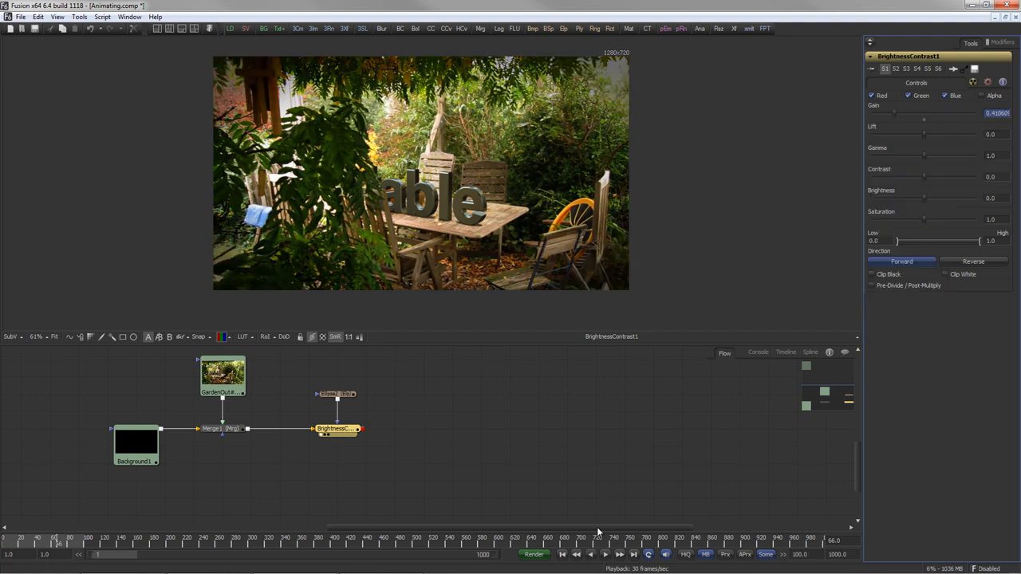
click(605, 554)
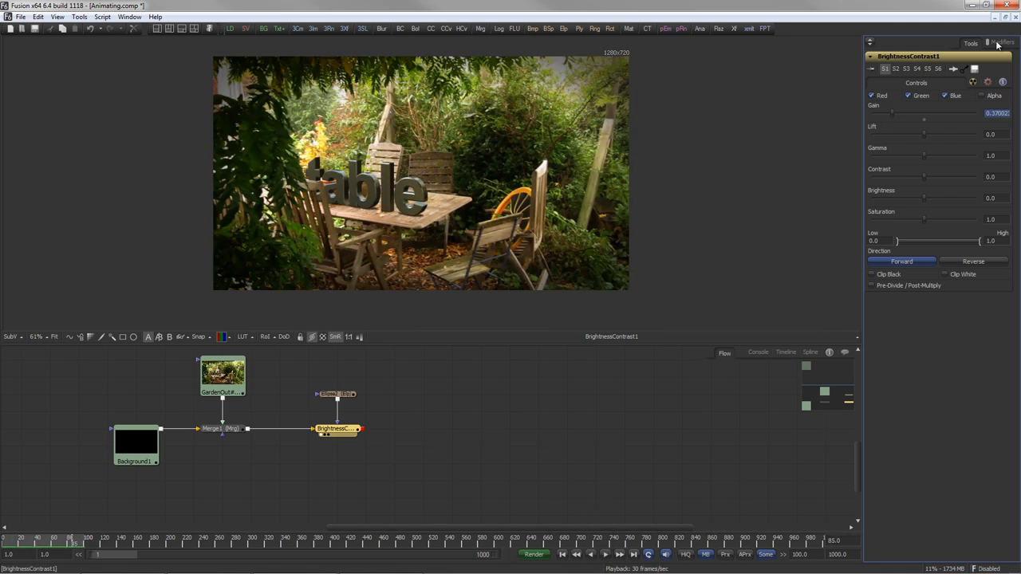
click(1001, 42)
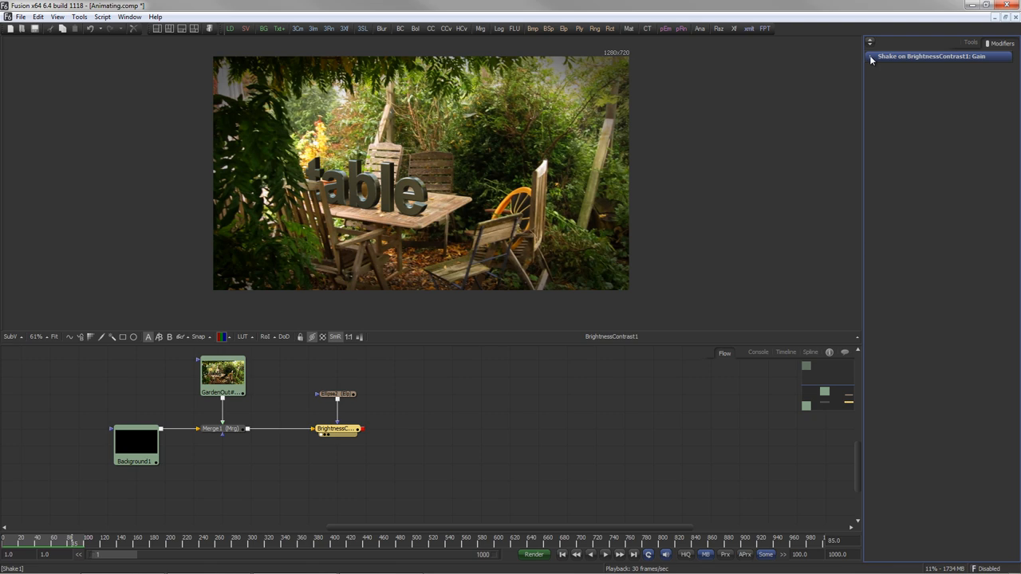
click(871, 56)
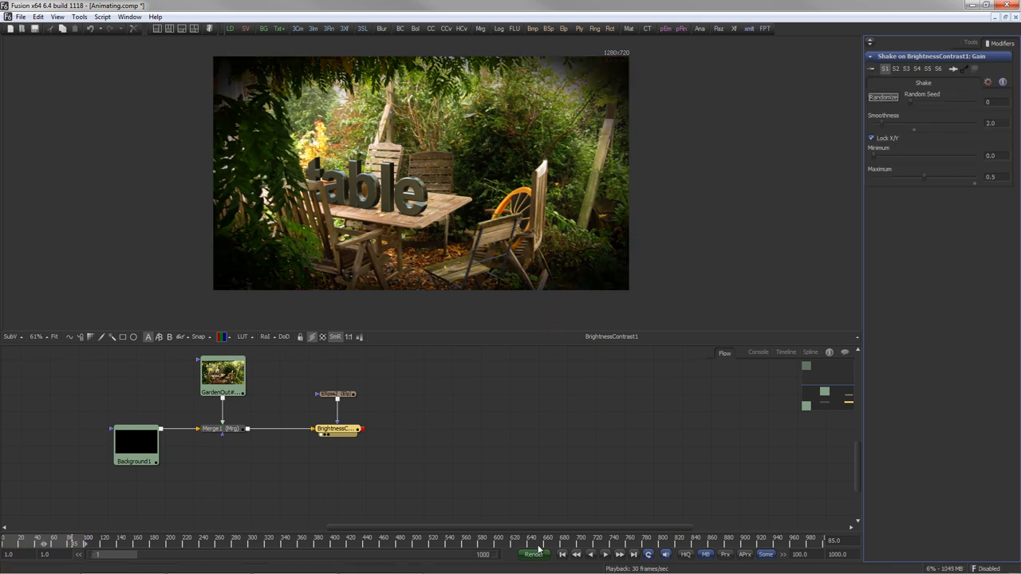